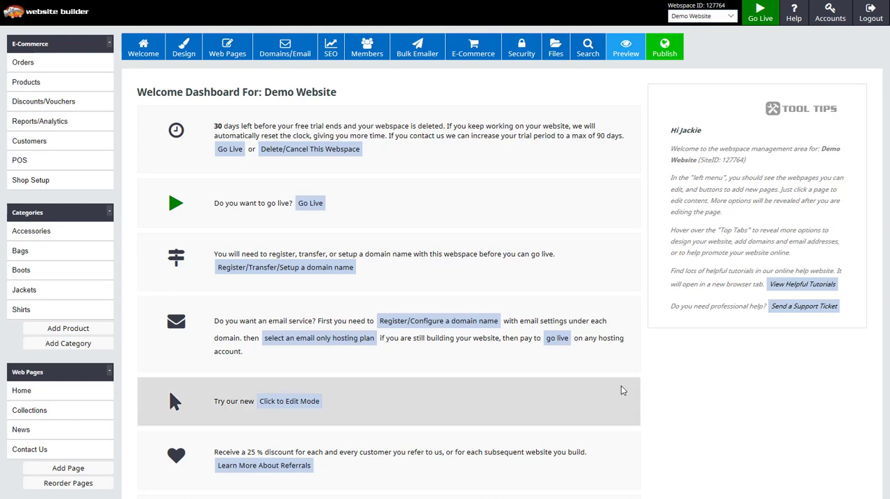
pyautogui.moveTo(617, 389)
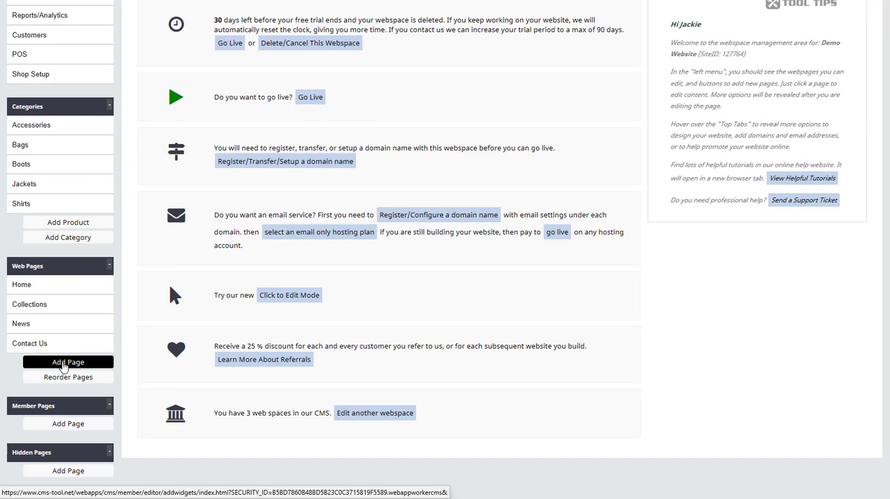
# - Start Add Page and review the page-type choices down to importing from an external URL
pyautogui.click(68, 361)
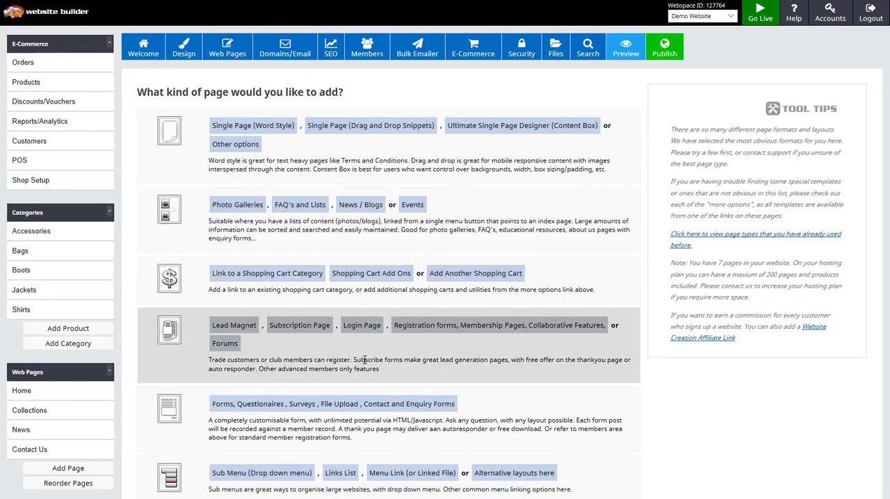
pyautogui.scroll(-3)
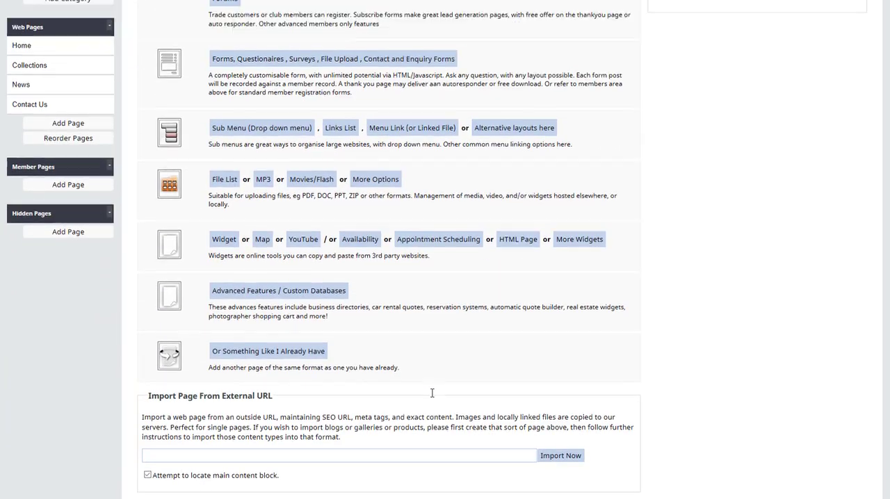
pyautogui.scroll(3)
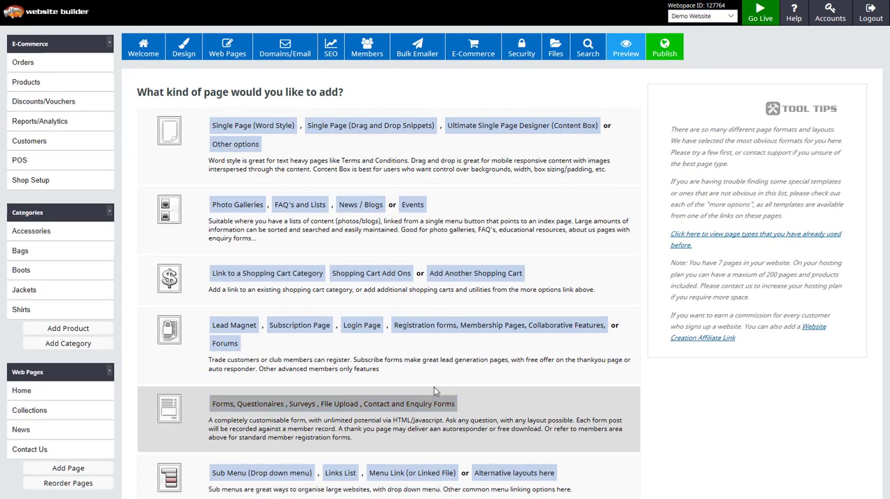